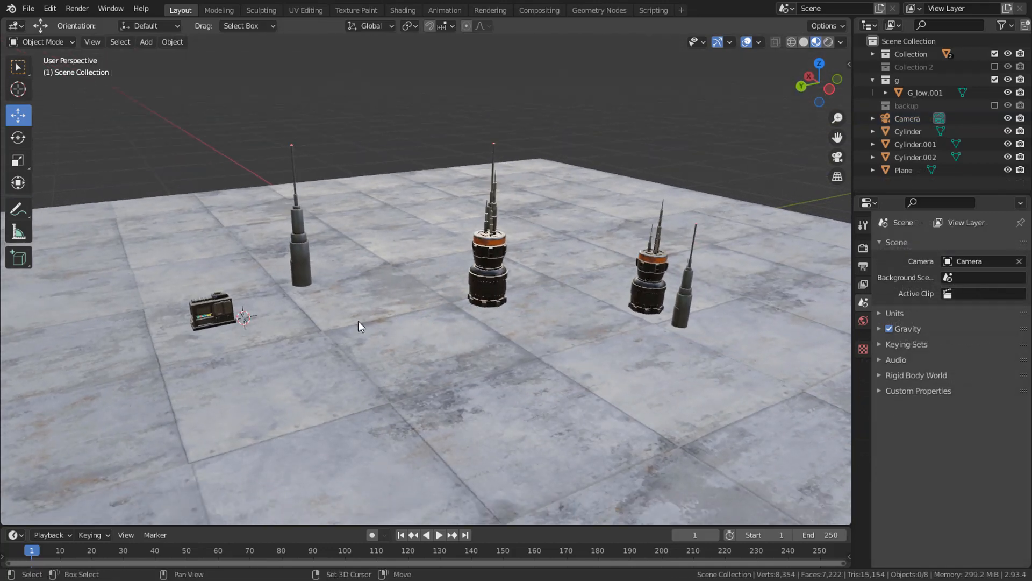
pyautogui.moveTo(293, 316)
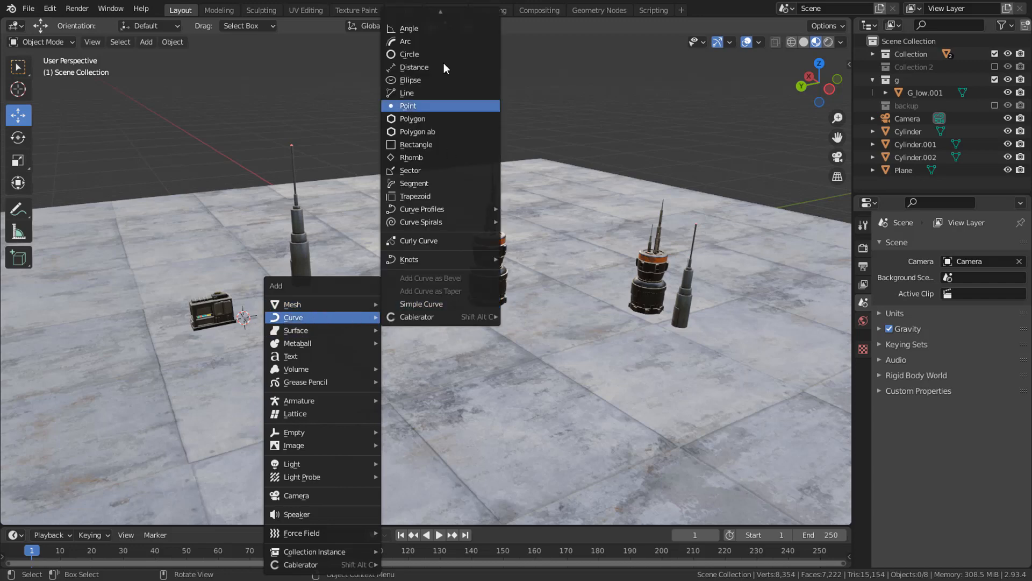
# - Add a Bezier curve and slide it along X onto the floor by the generator box
pyautogui.click(407, 105)
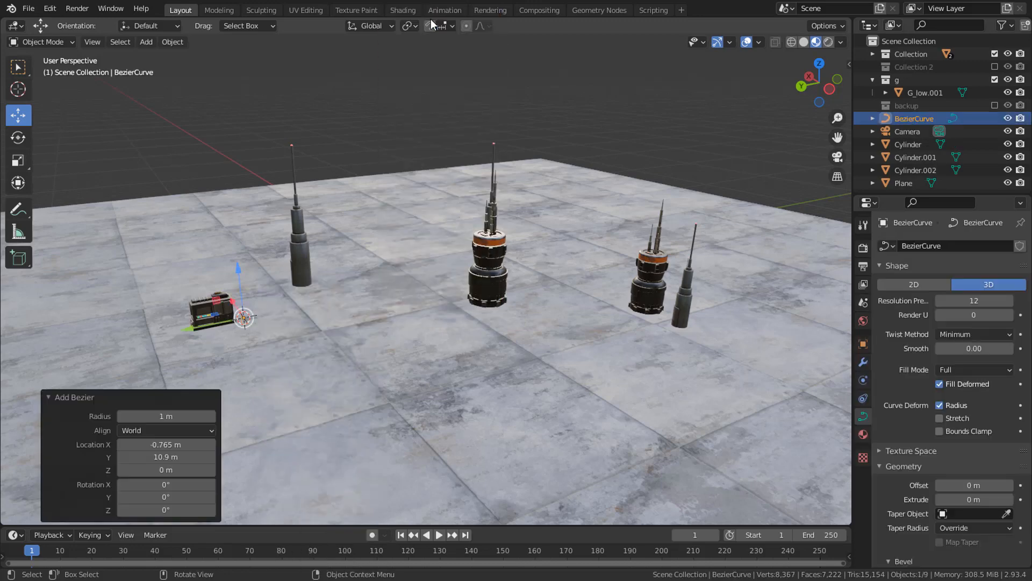
pyautogui.press('g')
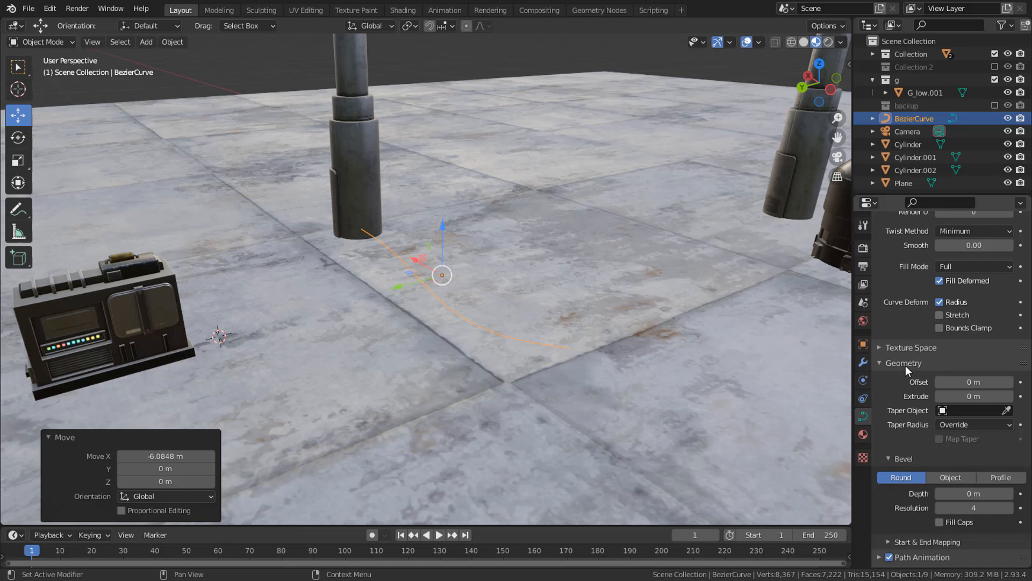
# - Give the curve a 0.023 m bevel depth and delete its default control points in Edit Mode
pyautogui.scroll(-3)
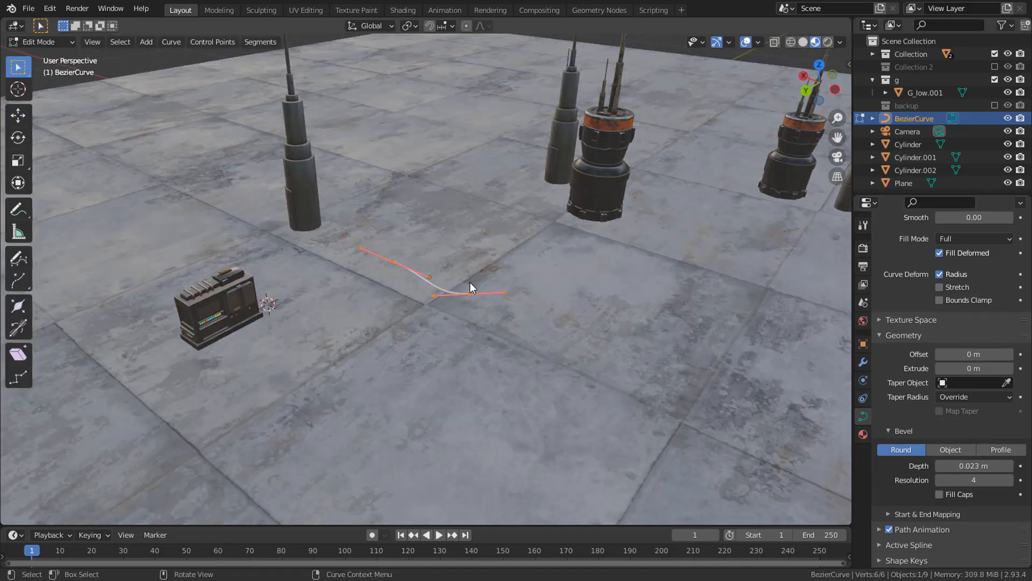
pyautogui.press('x')
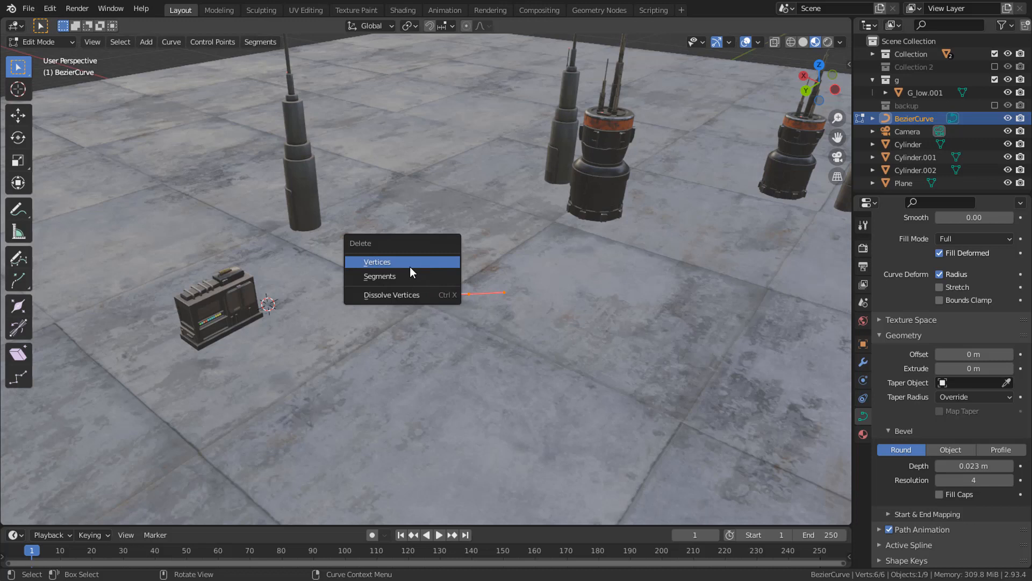
pyautogui.click(377, 261)
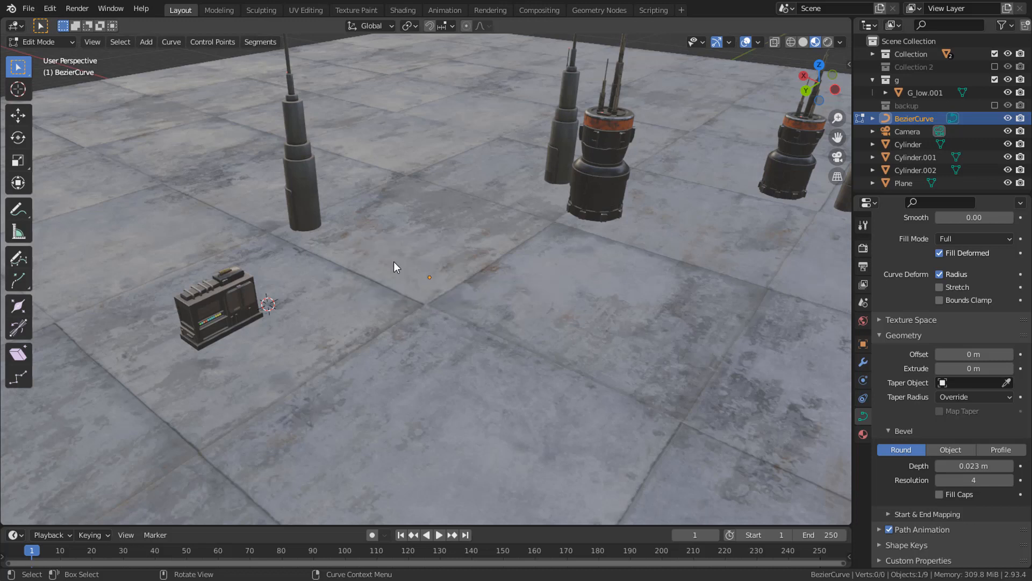
pyautogui.click(19, 257)
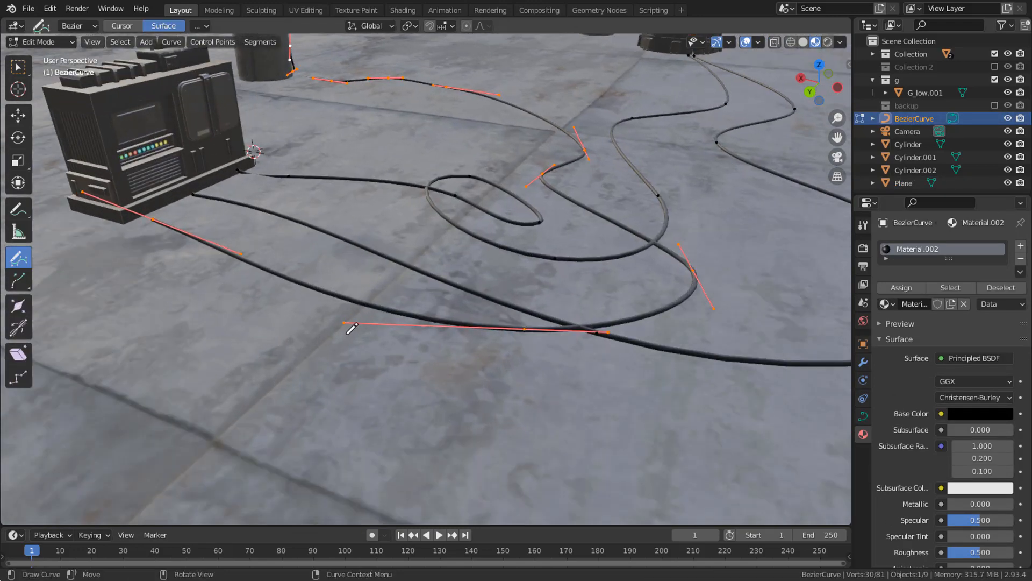
# - Draw another cable stroke along the floor from the generator toward the towers
pyautogui.click(18, 115)
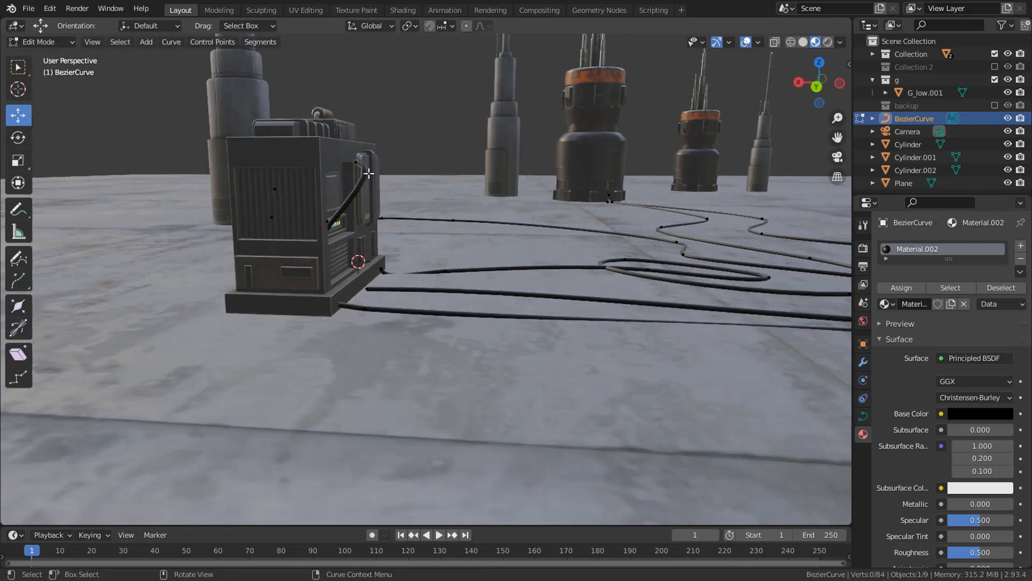
# - Move the cable end against the generator and raise the bevel depth to 0.045 m
pyautogui.press('g')
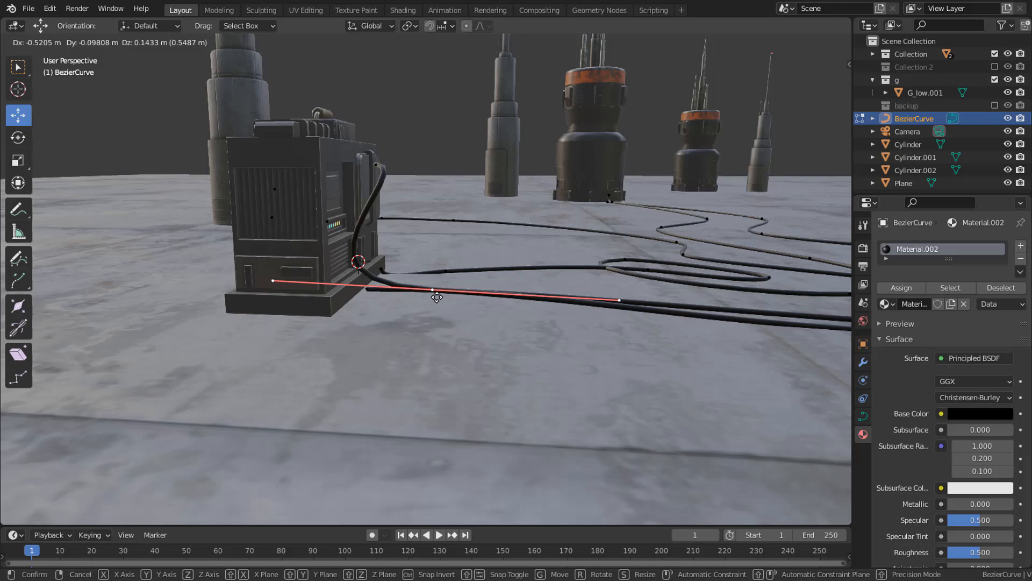
pyautogui.press('Tab')
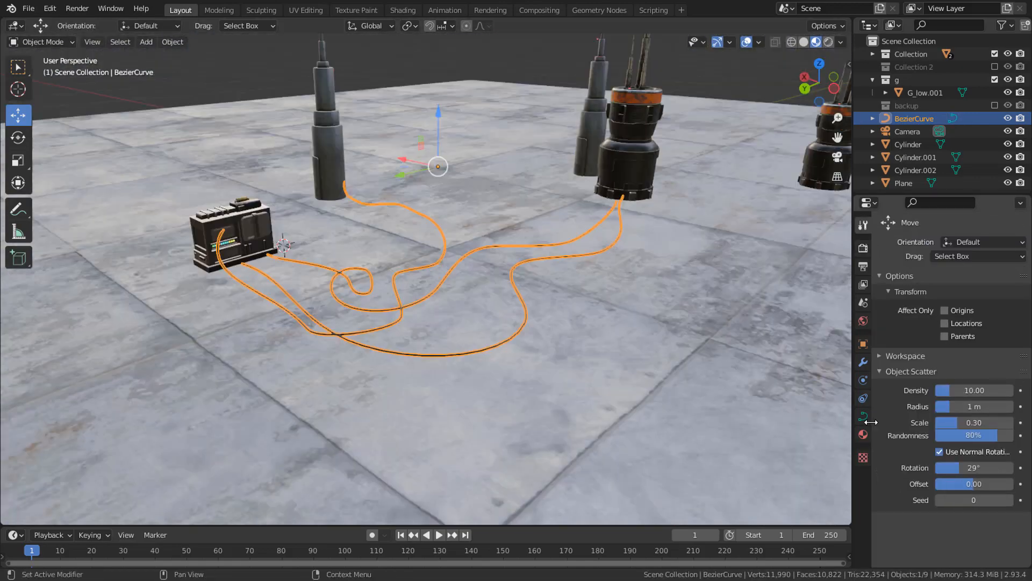
pyautogui.click(862, 416)
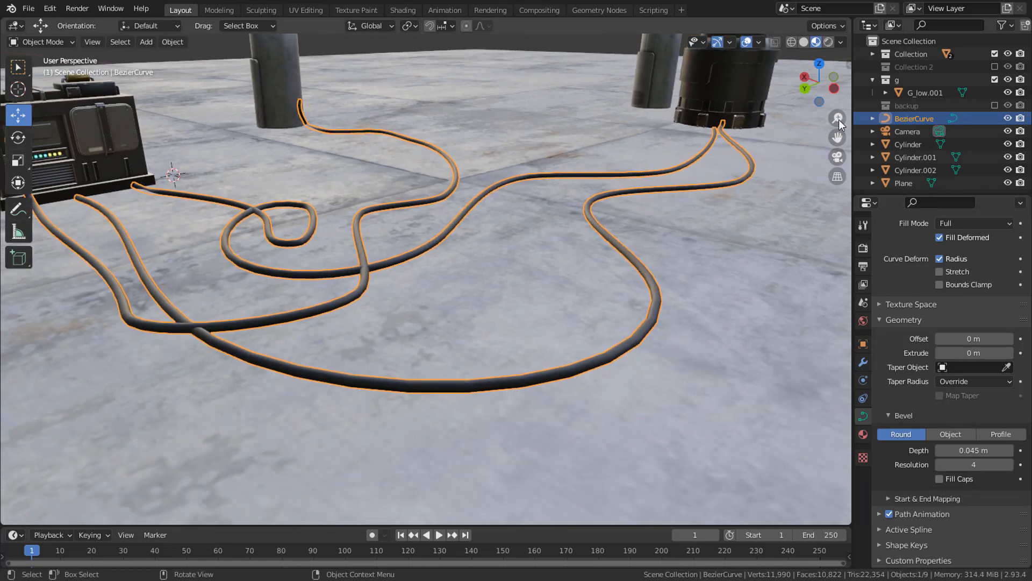
pyautogui.click(788, 42)
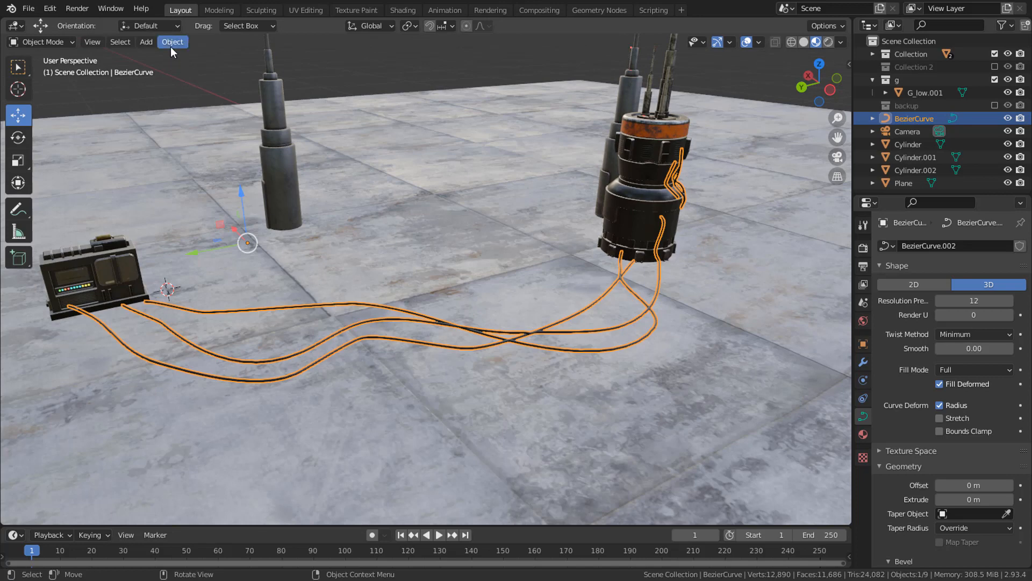
# - Convert the three cable curves into mesh via Object > Convert
pyautogui.click(172, 41)
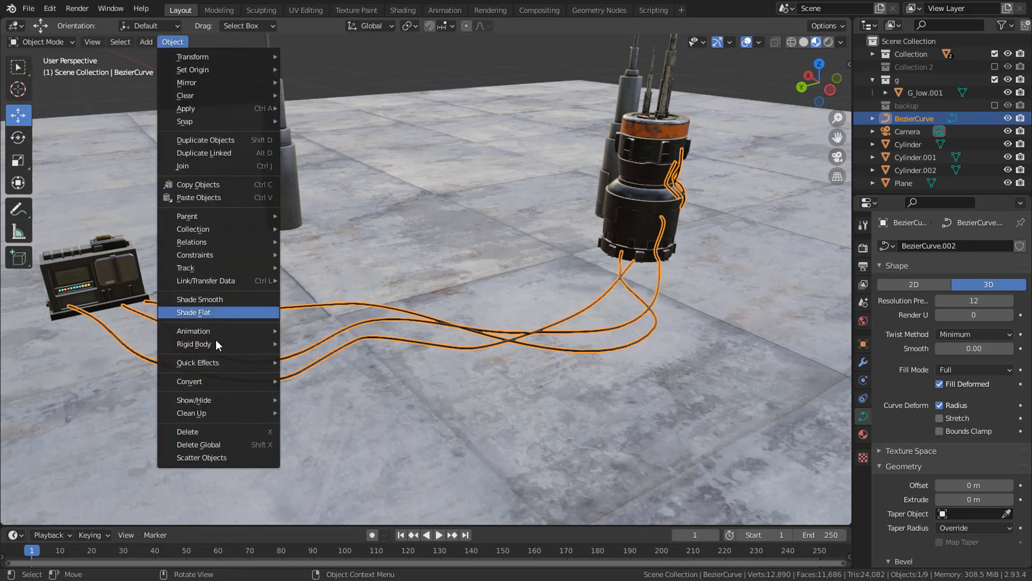
pyautogui.click(190, 380)
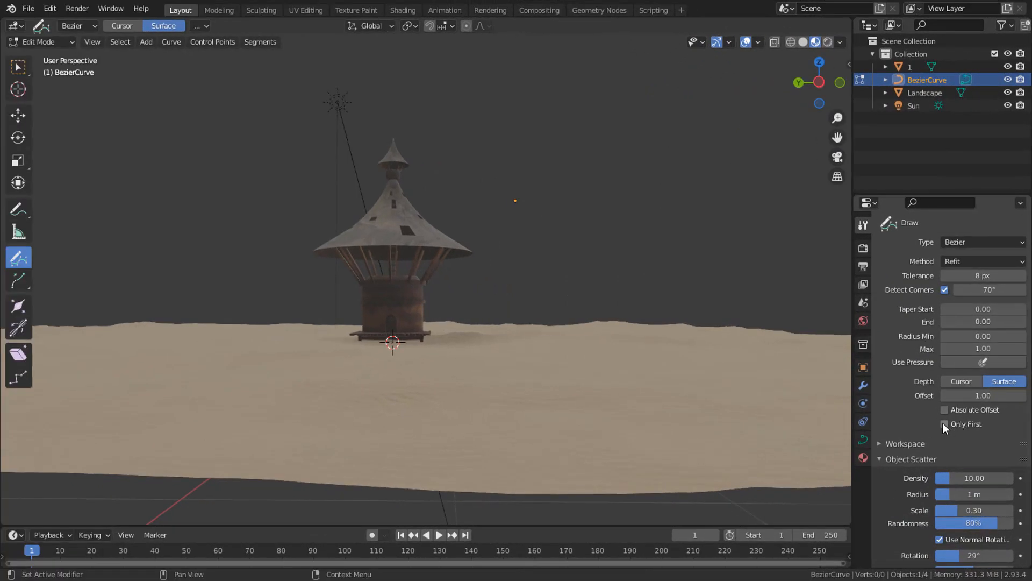
# - Set Curve Draw depth to Only First for strokes starting at the tower roof edge
pyautogui.click(944, 424)
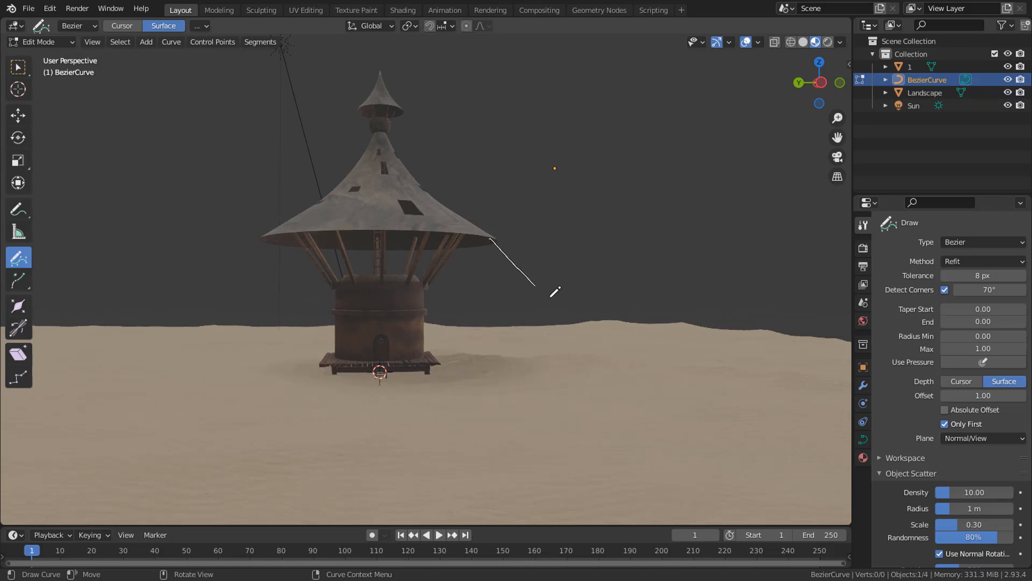
pyautogui.moveTo(492, 233)
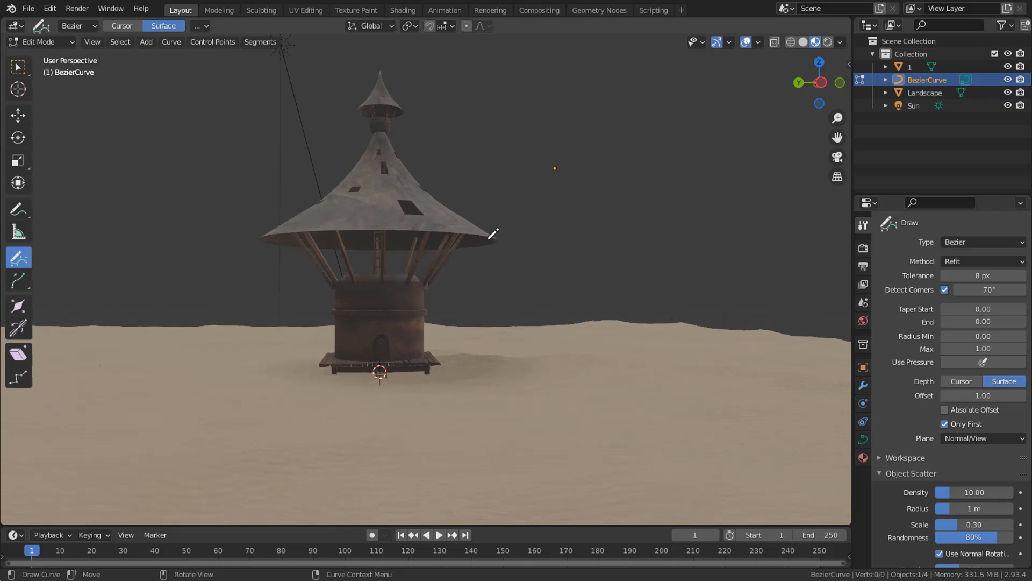